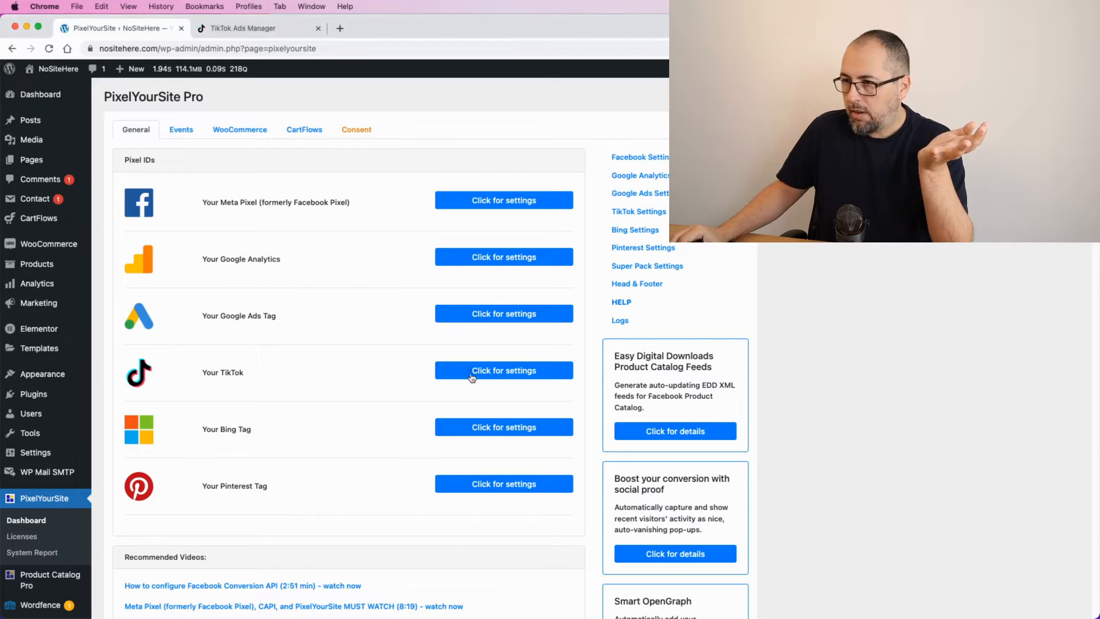
Expand the Your TikTok settings to reveal the empty TikTok pixel ID field.
click(503, 370)
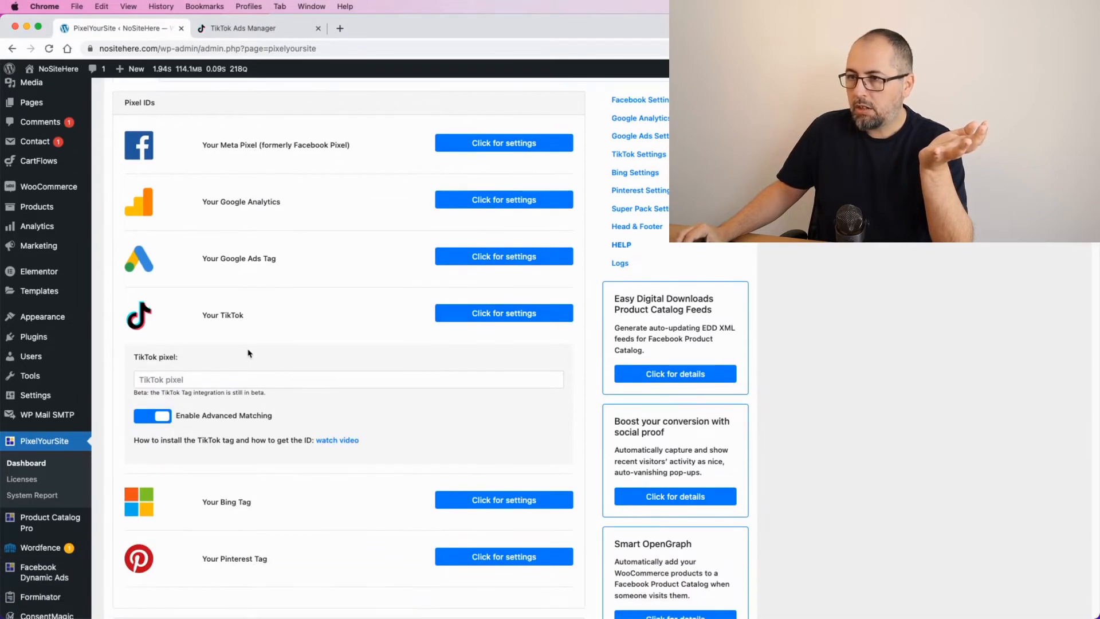
scroll(down, 3)
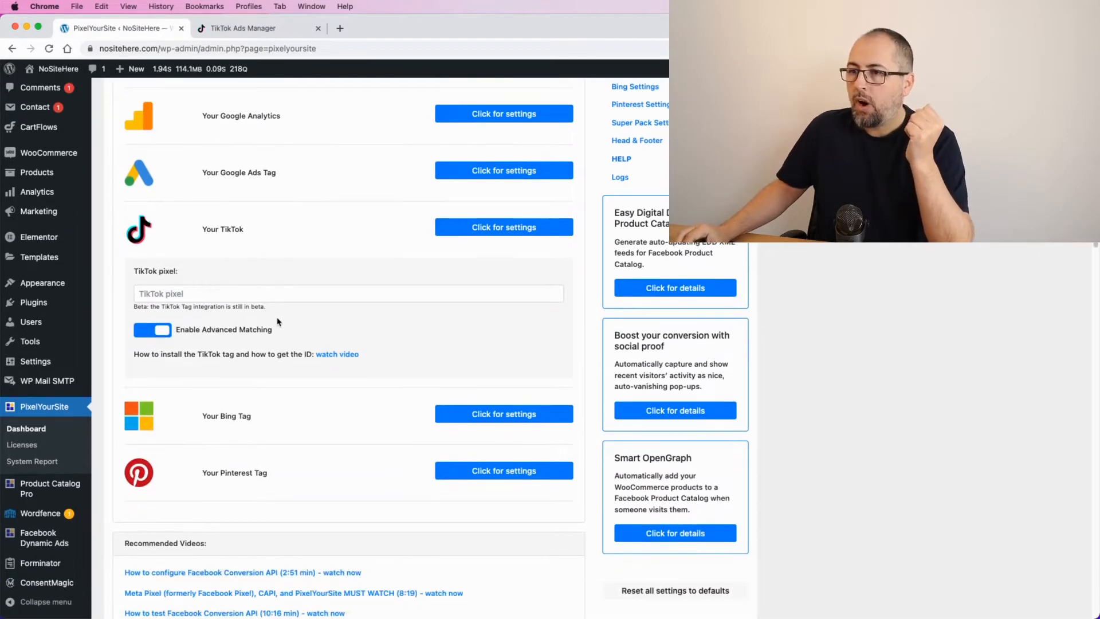
click(348, 293)
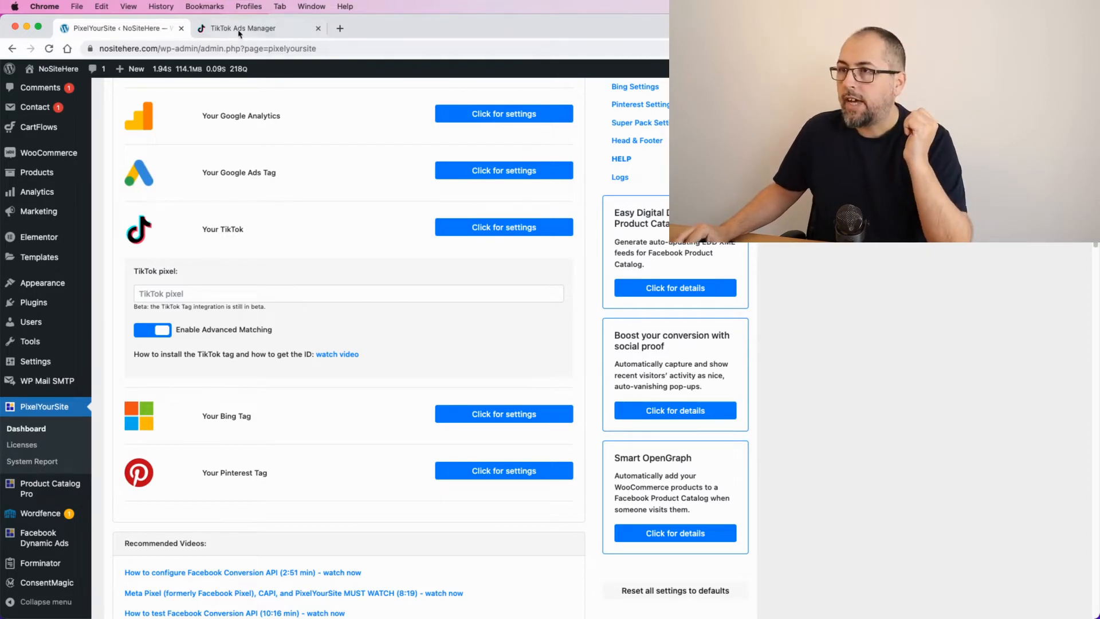
Go to Assets > Events in TikTok Ads Manager and manage the Web Events pixel list.
click(242, 27)
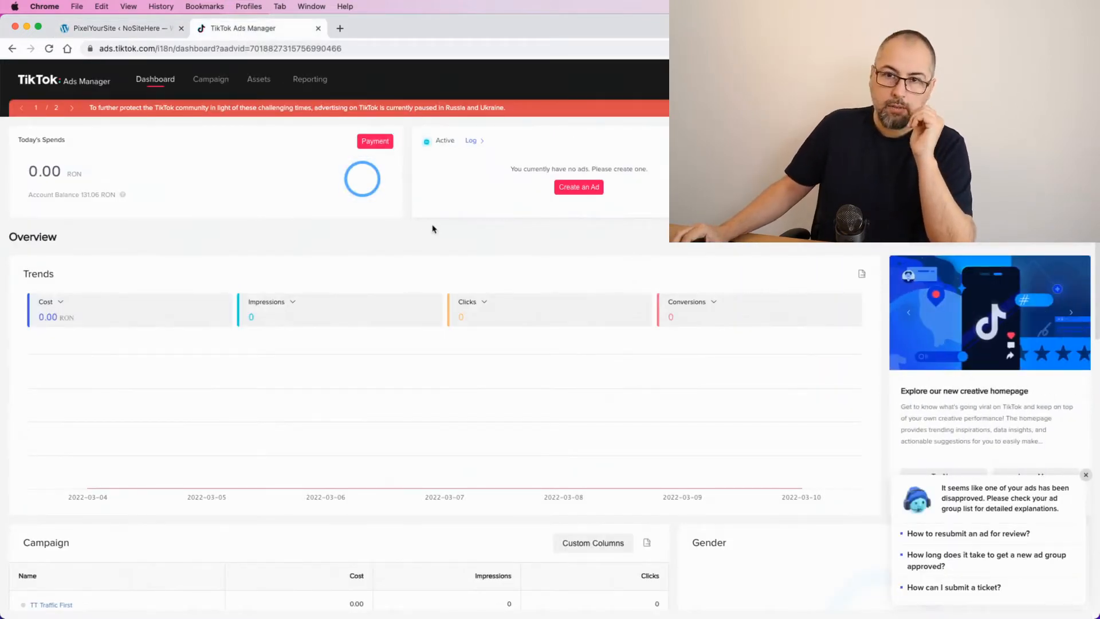
click(258, 79)
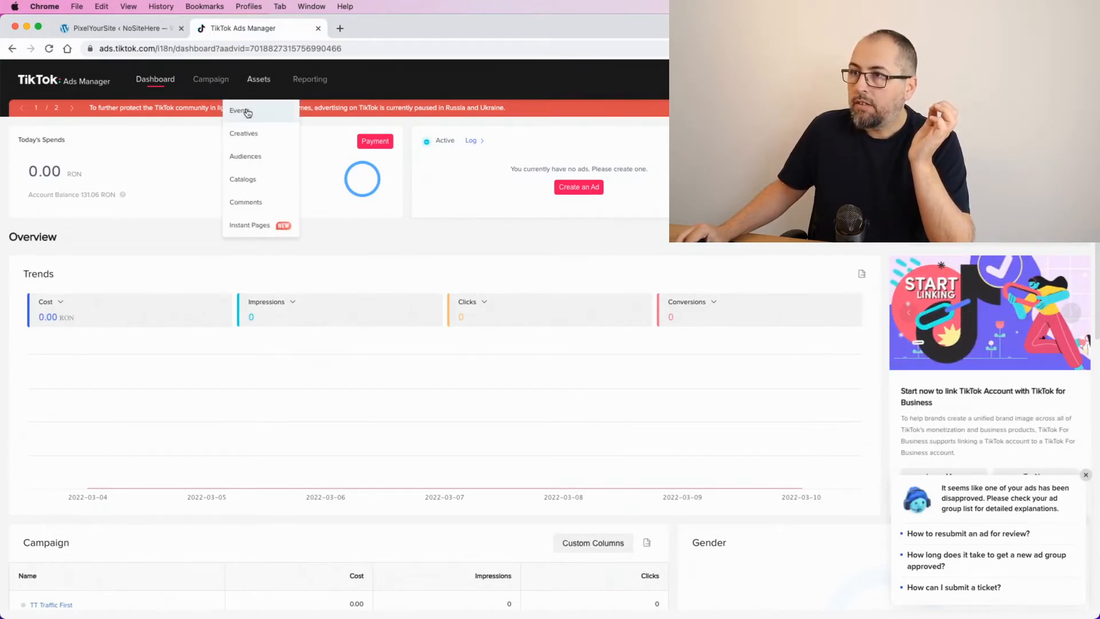
click(239, 112)
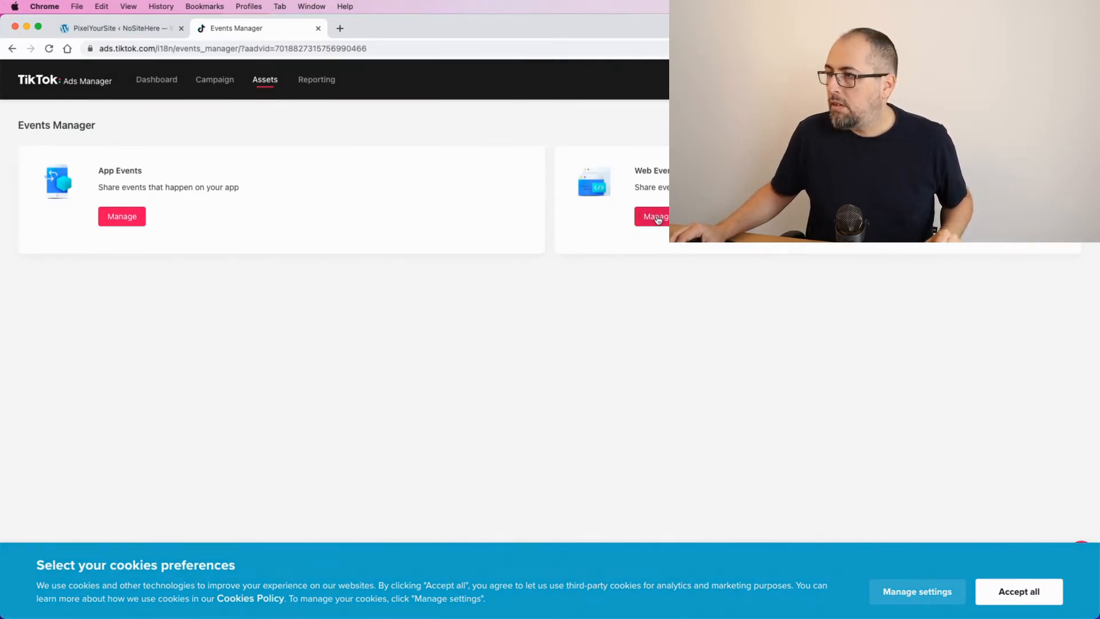
click(654, 217)
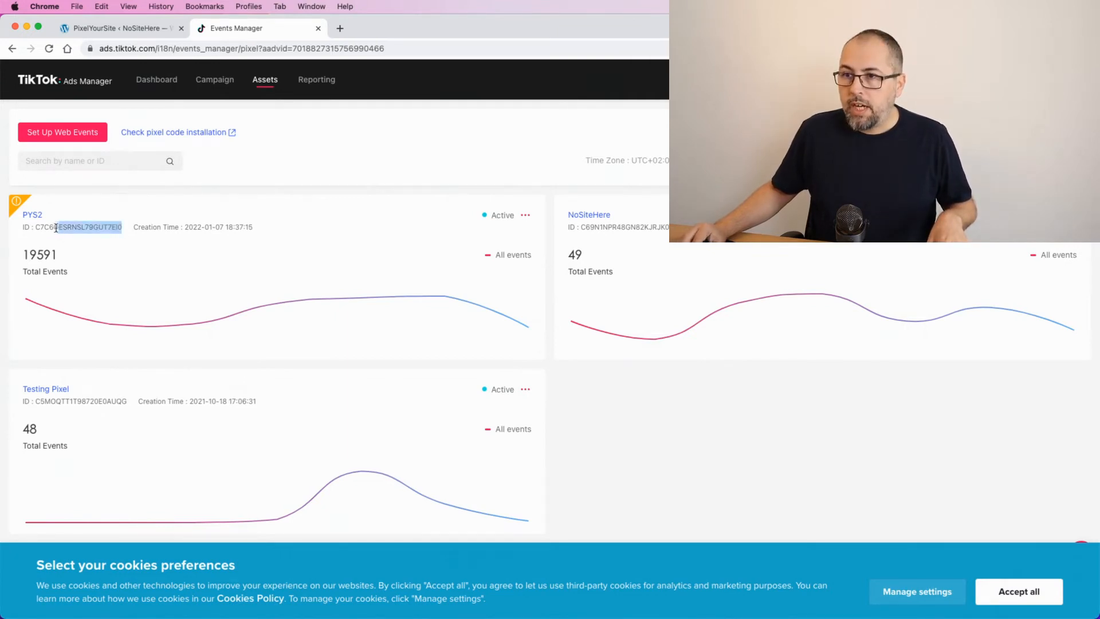
Start Set Up Web Events with TikTok Pixel as the connection method, reaching the Create Pixel form.
double_click(77, 226)
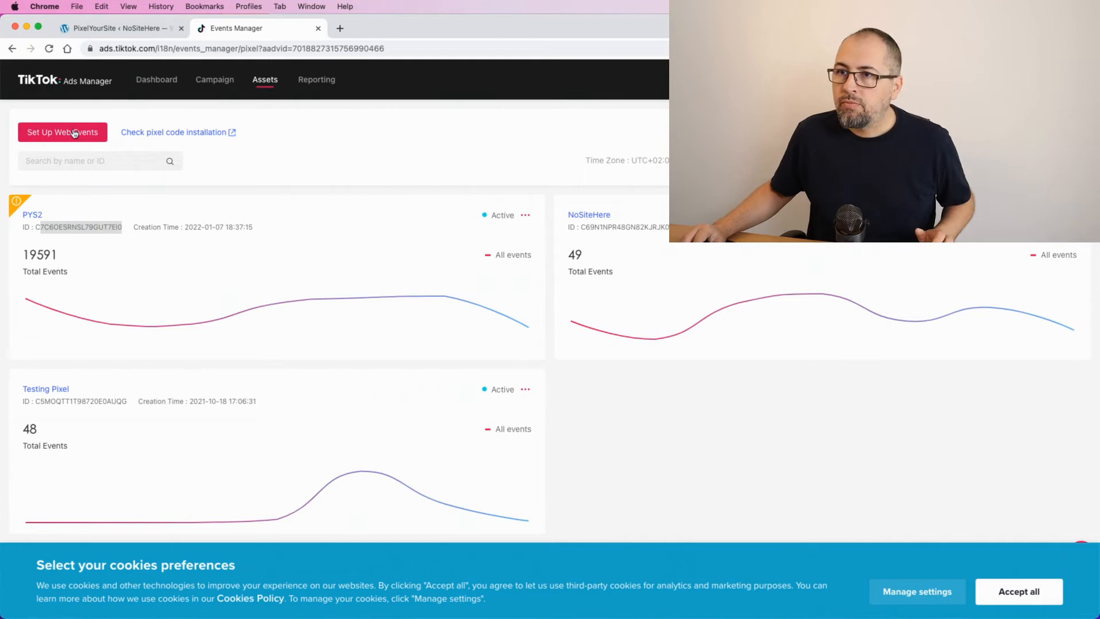
click(62, 132)
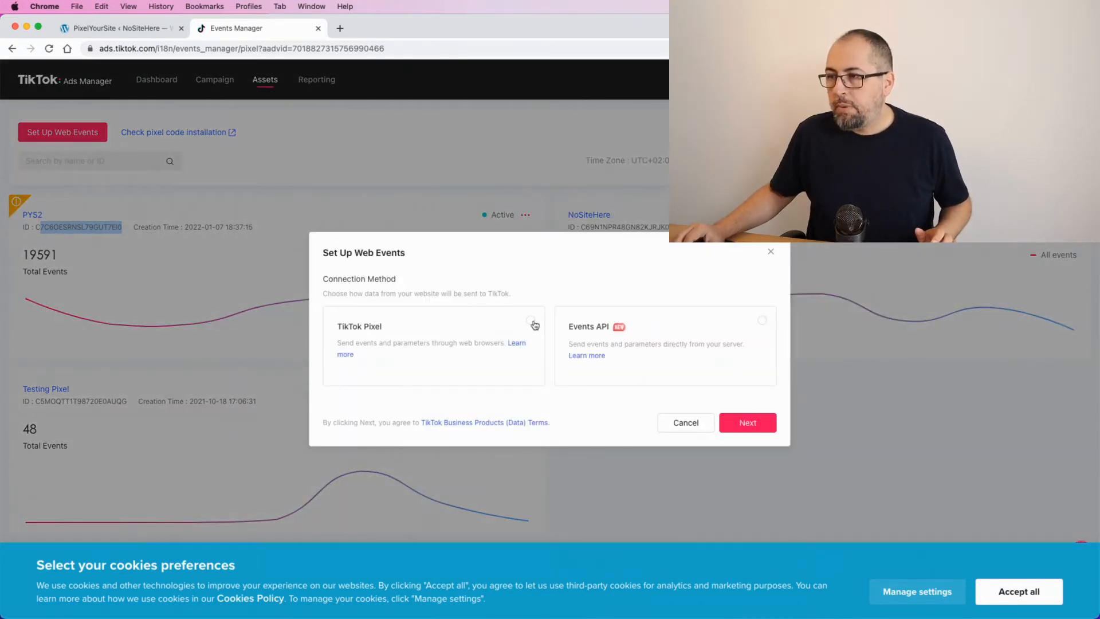
click(531, 321)
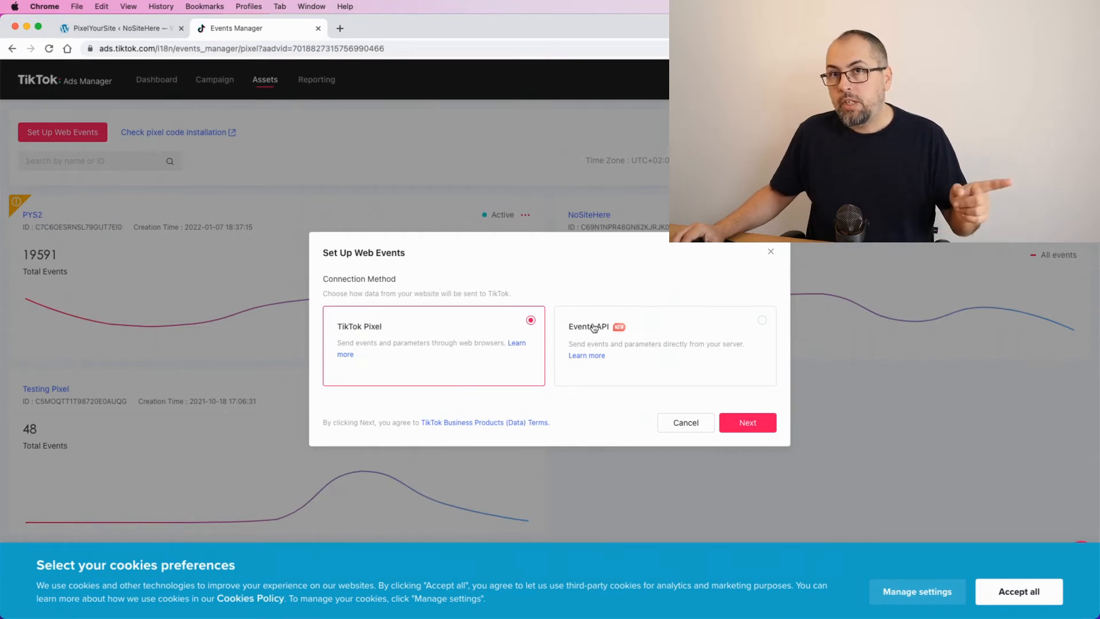
mouse_move(747, 423)
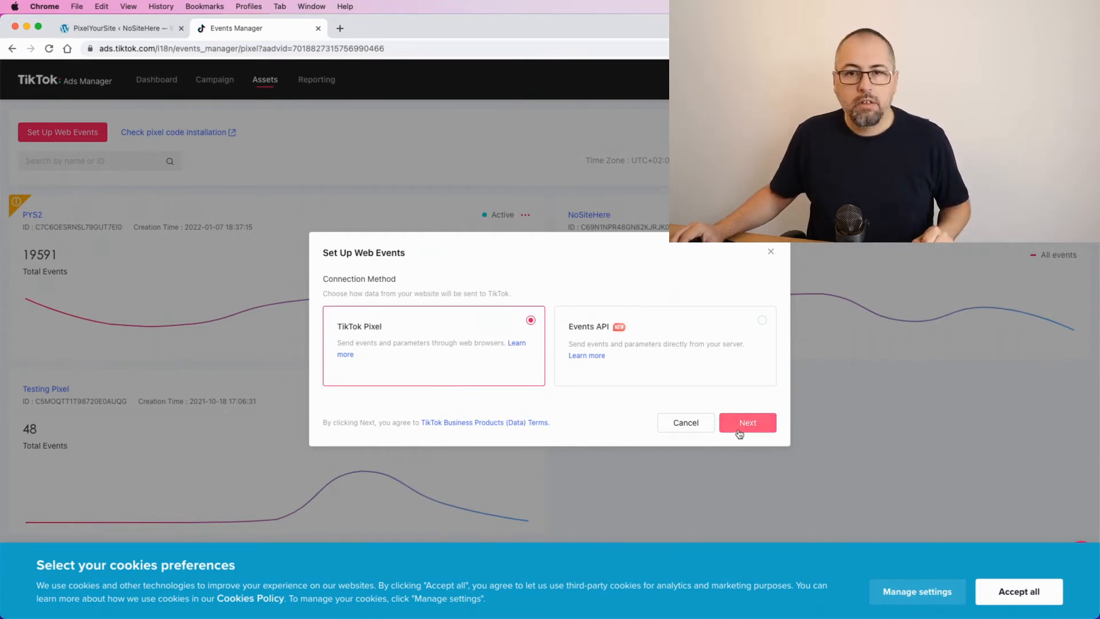
click(747, 423)
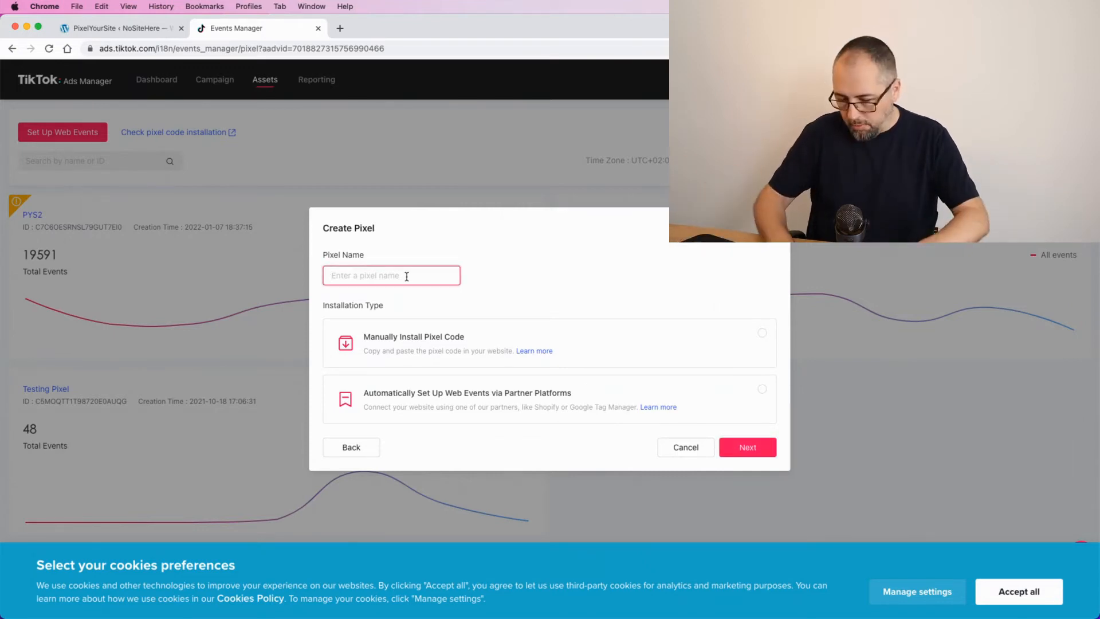
Name the pixel NoSiteHere2 and choose Manually Install Pixel Code.
text(NoSite)
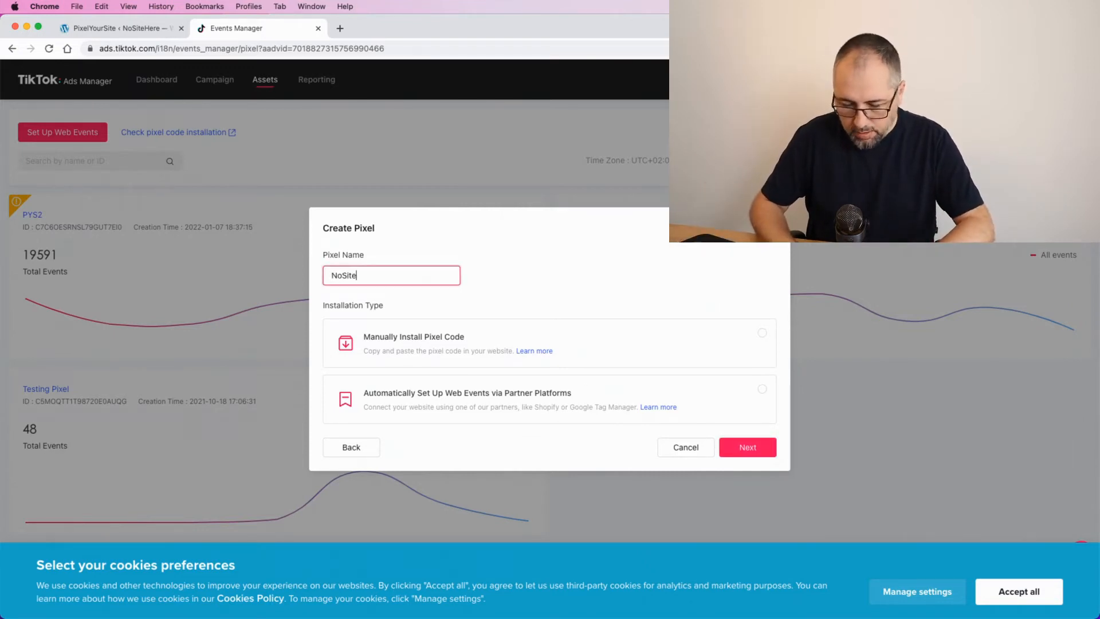
text(Here2)
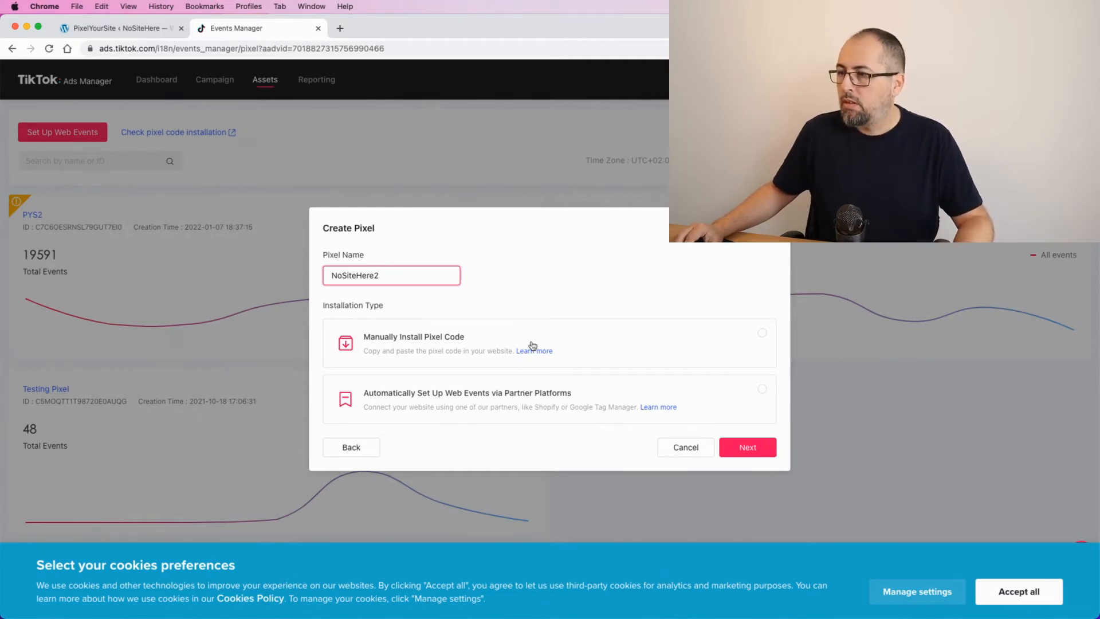
click(747, 447)
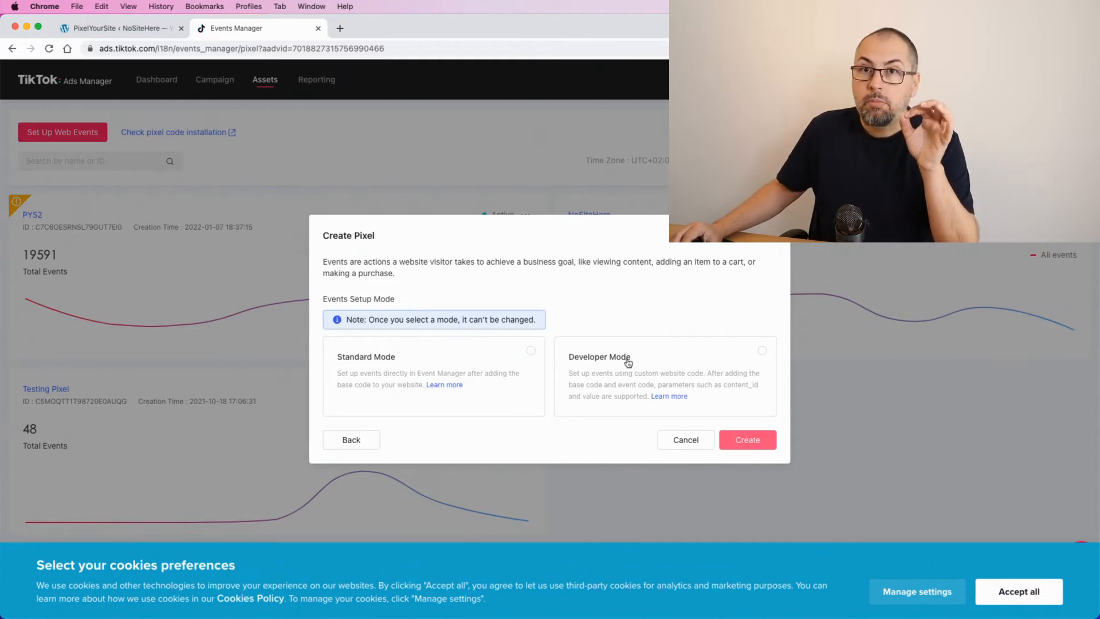
Select Developer Mode and create the NoSiteHere2 pixel.
click(664, 375)
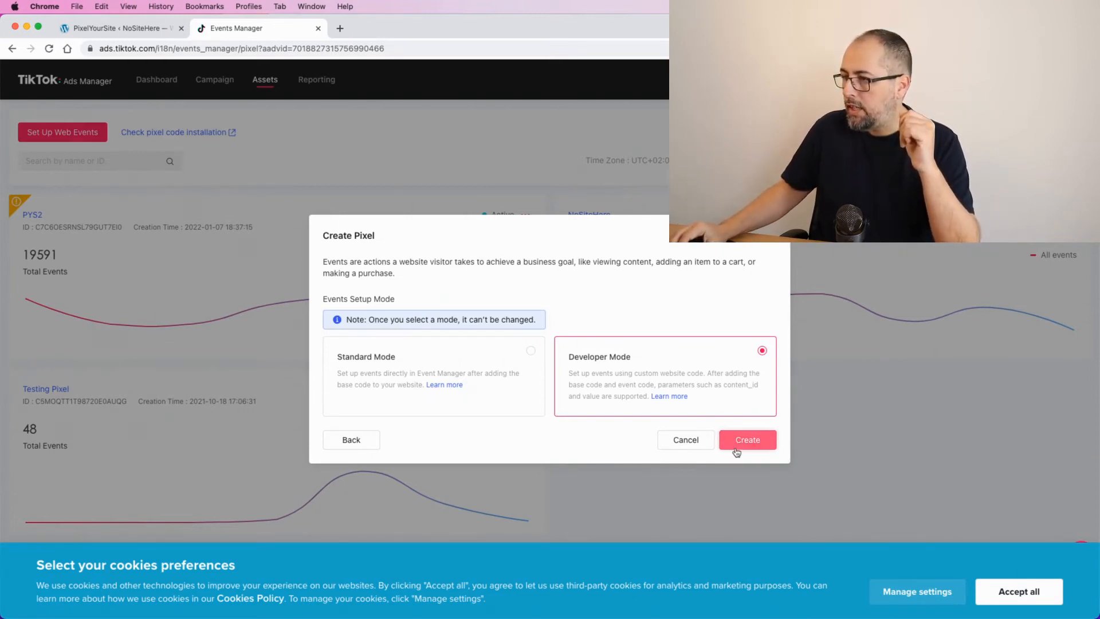
click(747, 440)
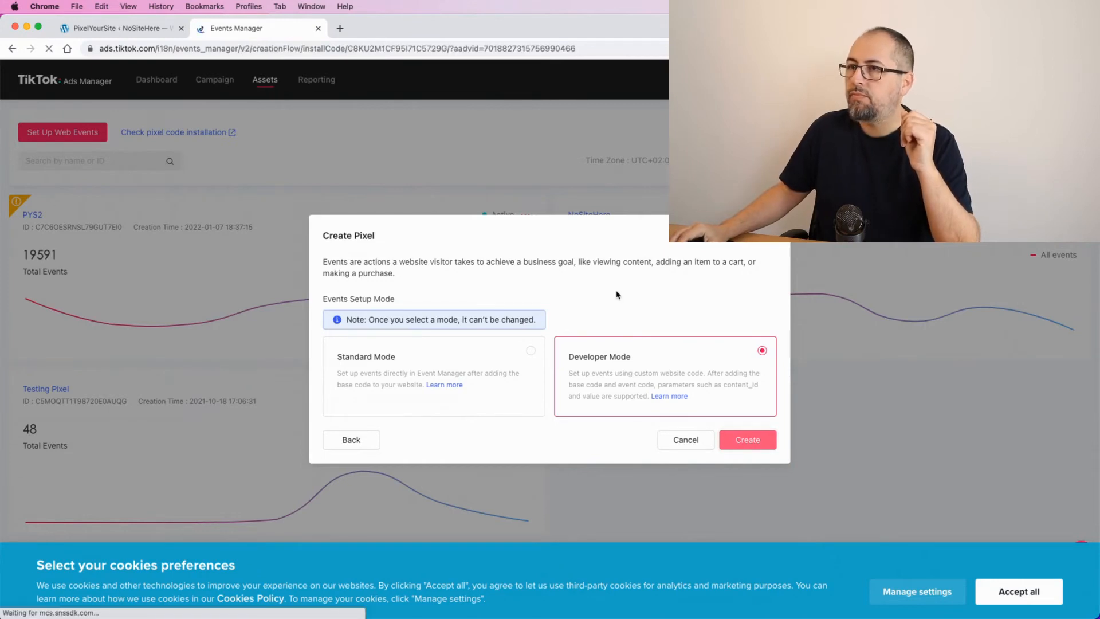
click(746, 439)
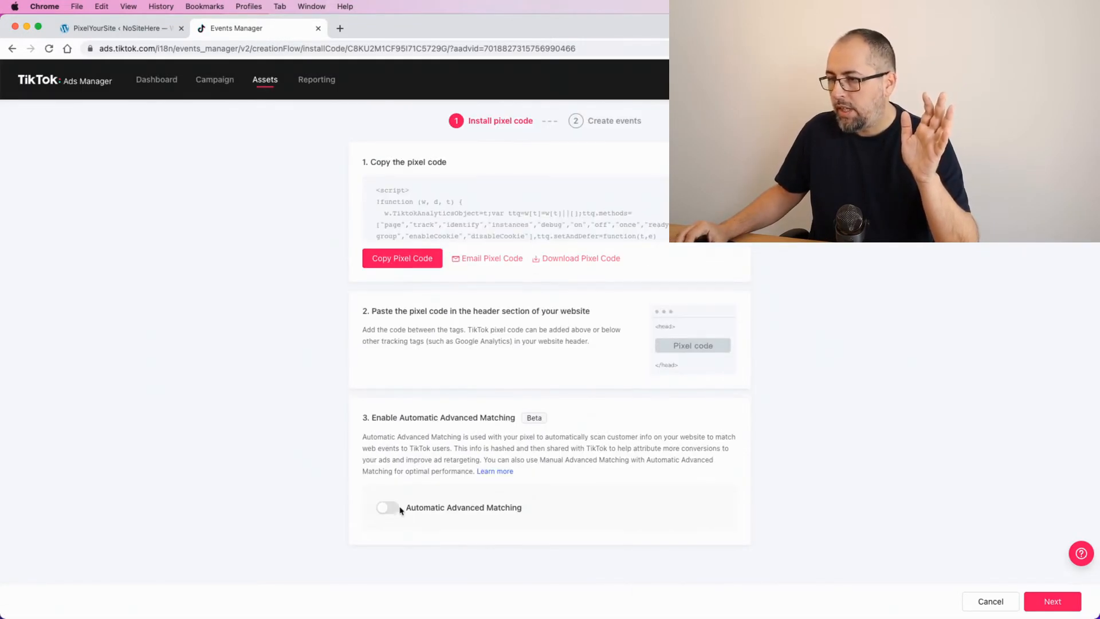
Enable Automatic Advanced Matching for email and phone, then complete the pixel setup.
click(388, 507)
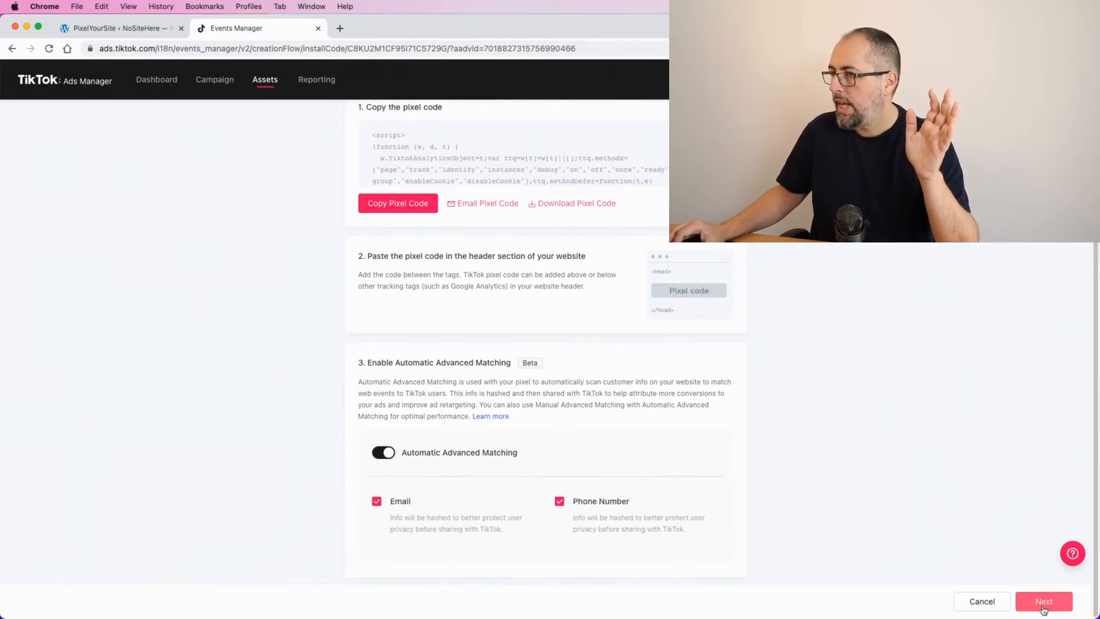
click(1044, 602)
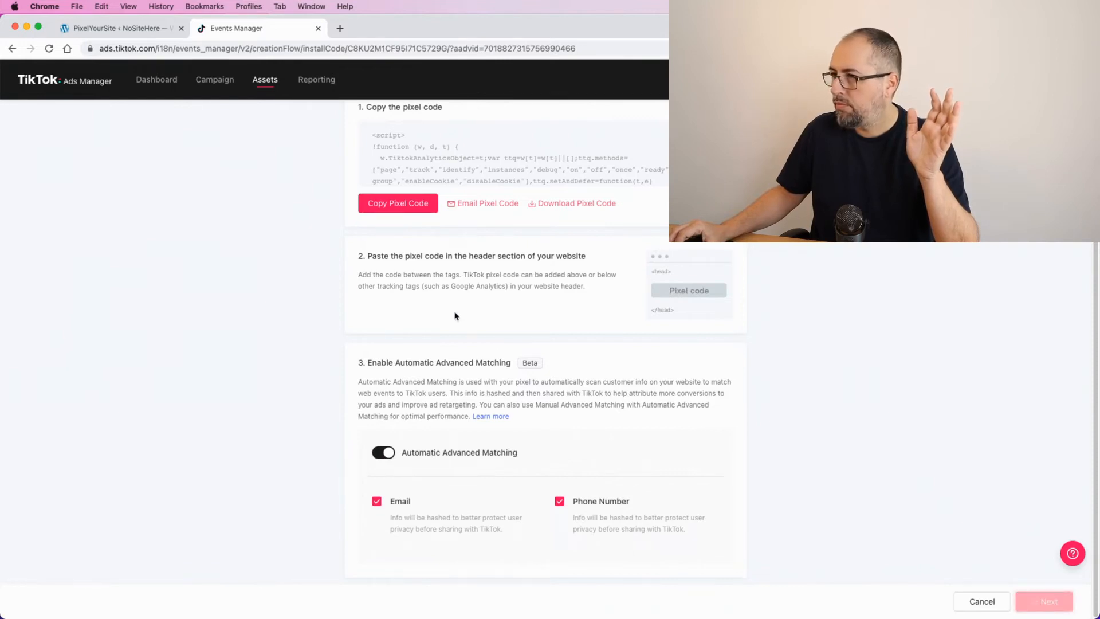
click(1049, 601)
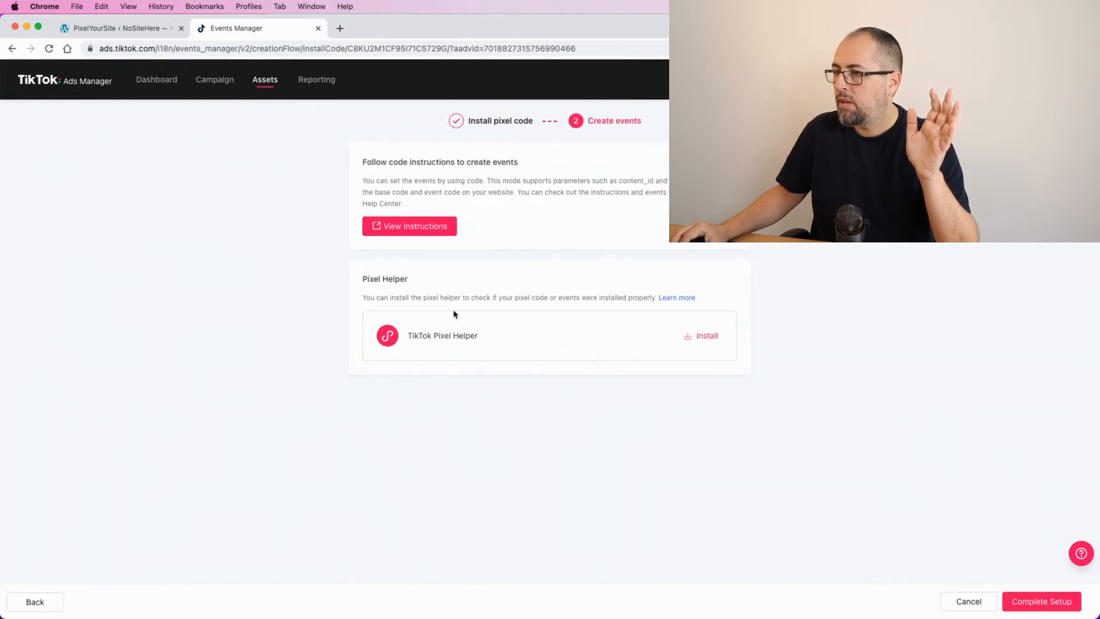
mouse_move(567, 178)
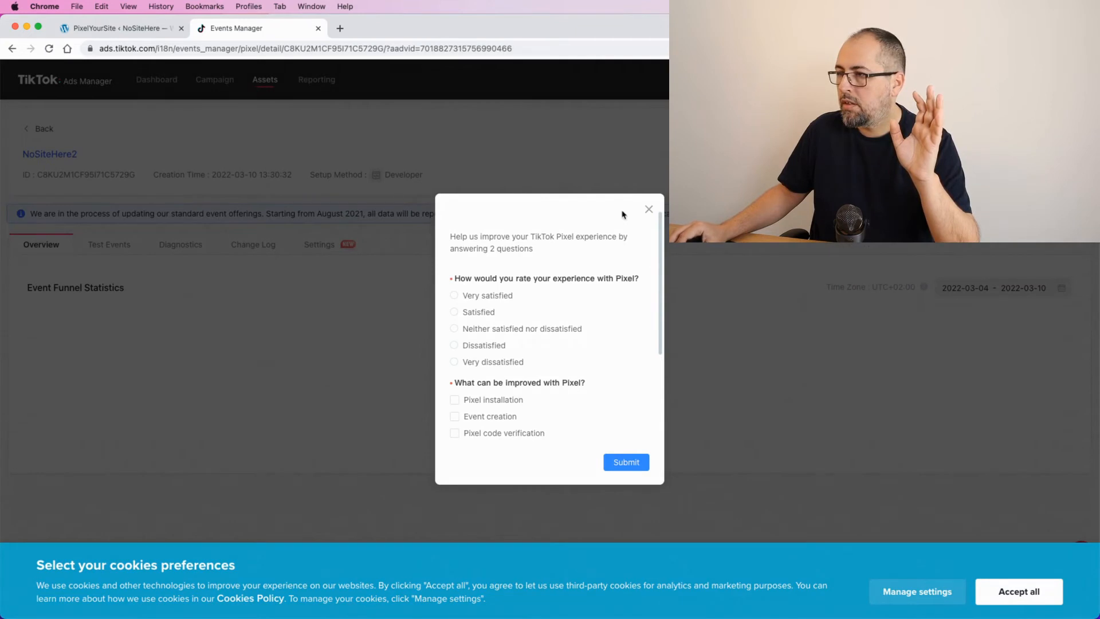
Dismiss the survey, copy the NoSiteHere2 pixel ID, and return to PixelYourSite.
click(647, 209)
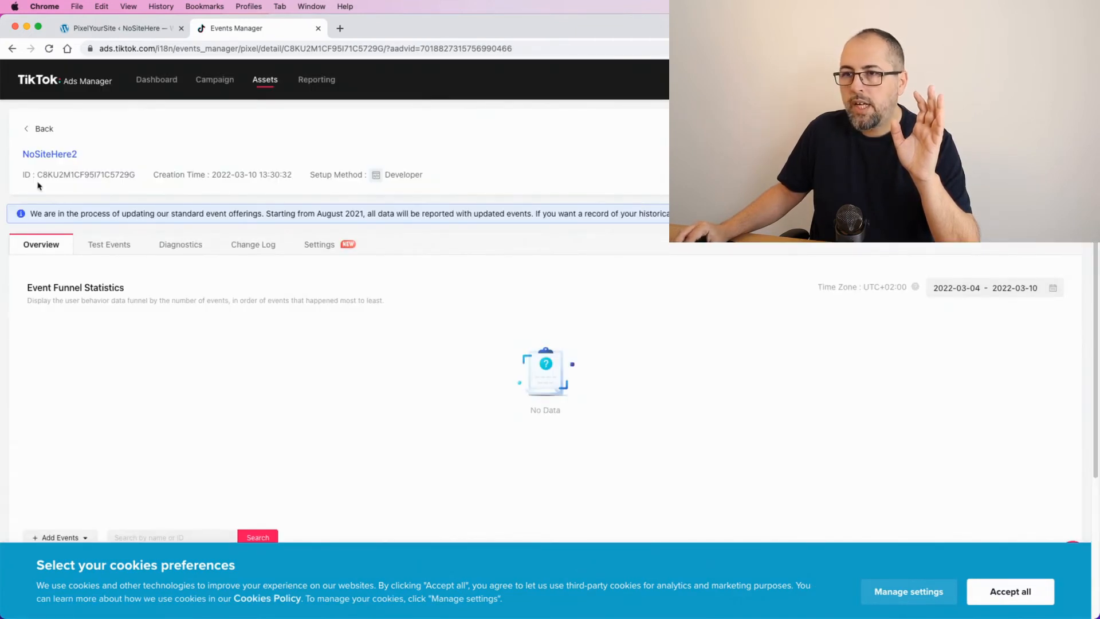
double_click(46, 175)
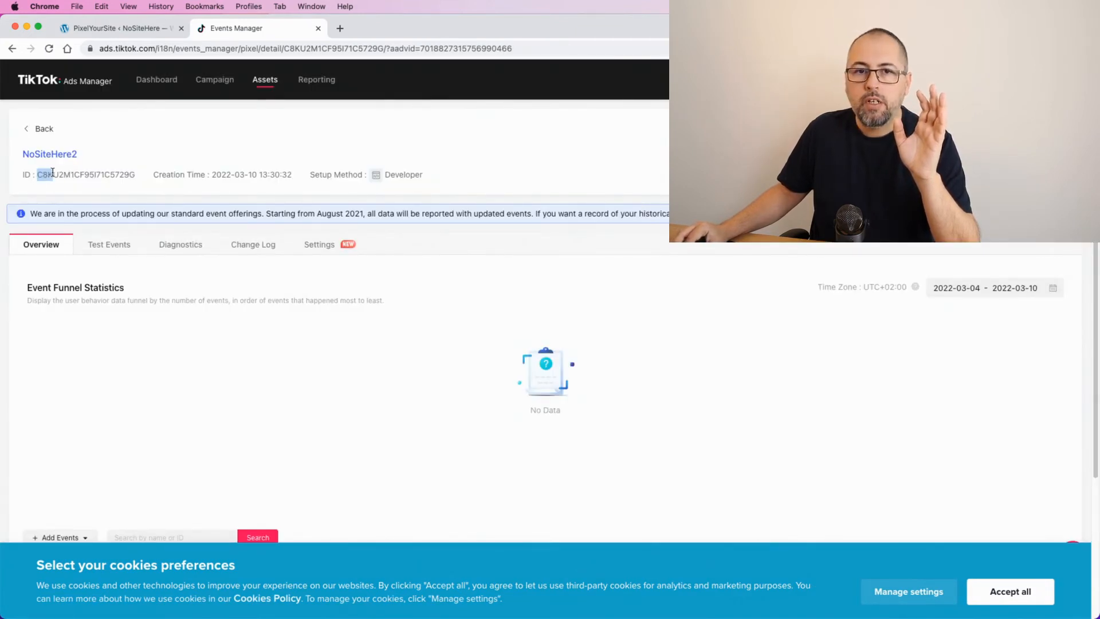
double_click(84, 174)
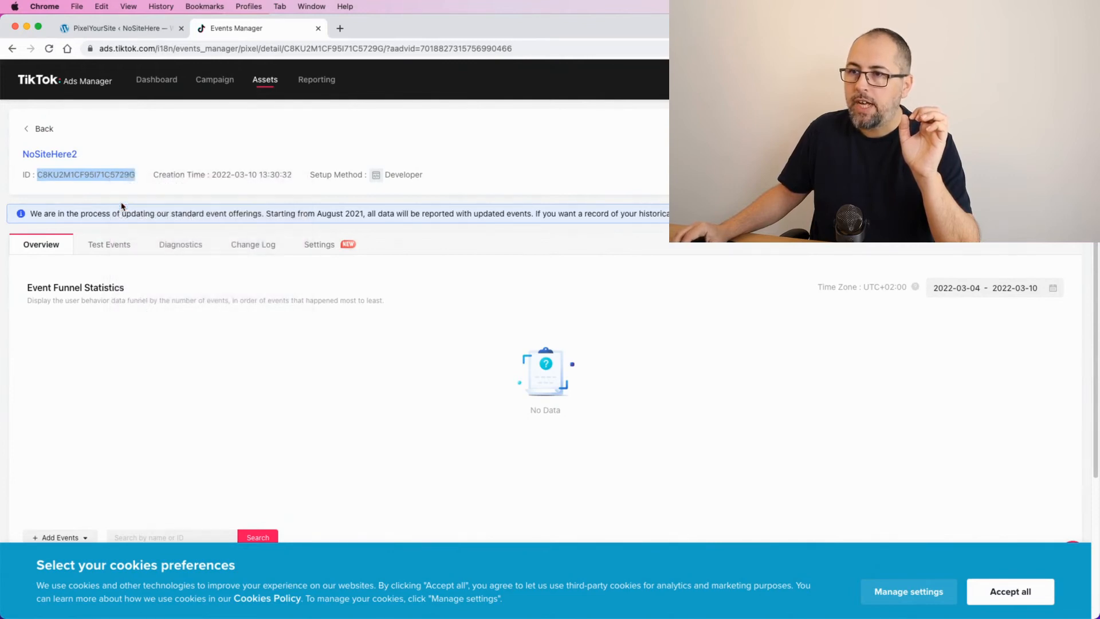
click(118, 28)
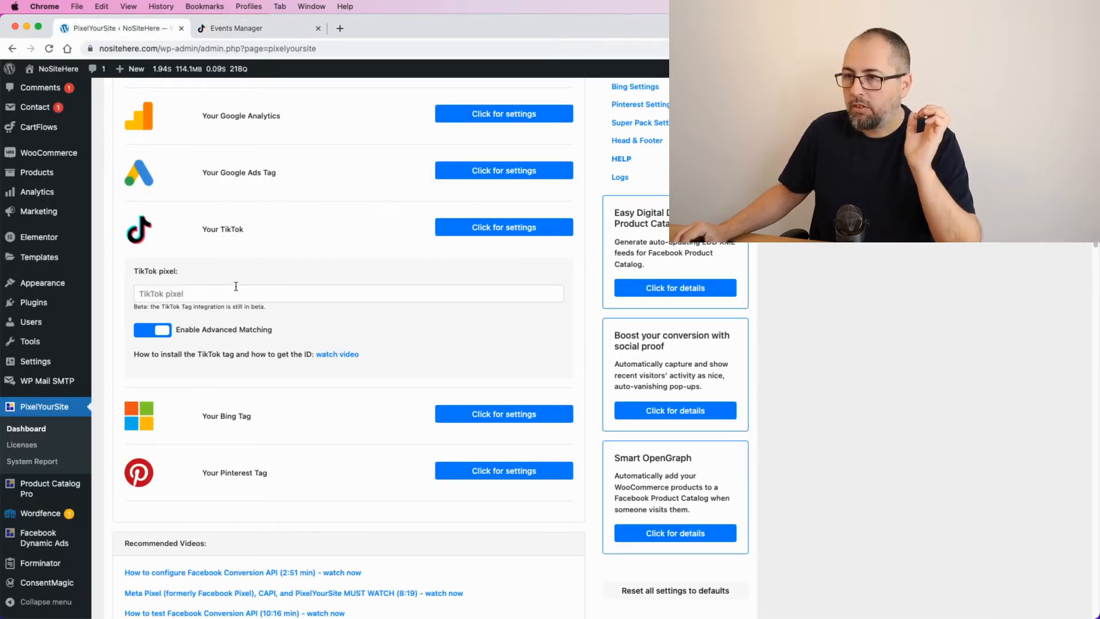
Paste the copied pixel ID into PixelYourSite's TikTok pixel field.
right_click(211, 293)
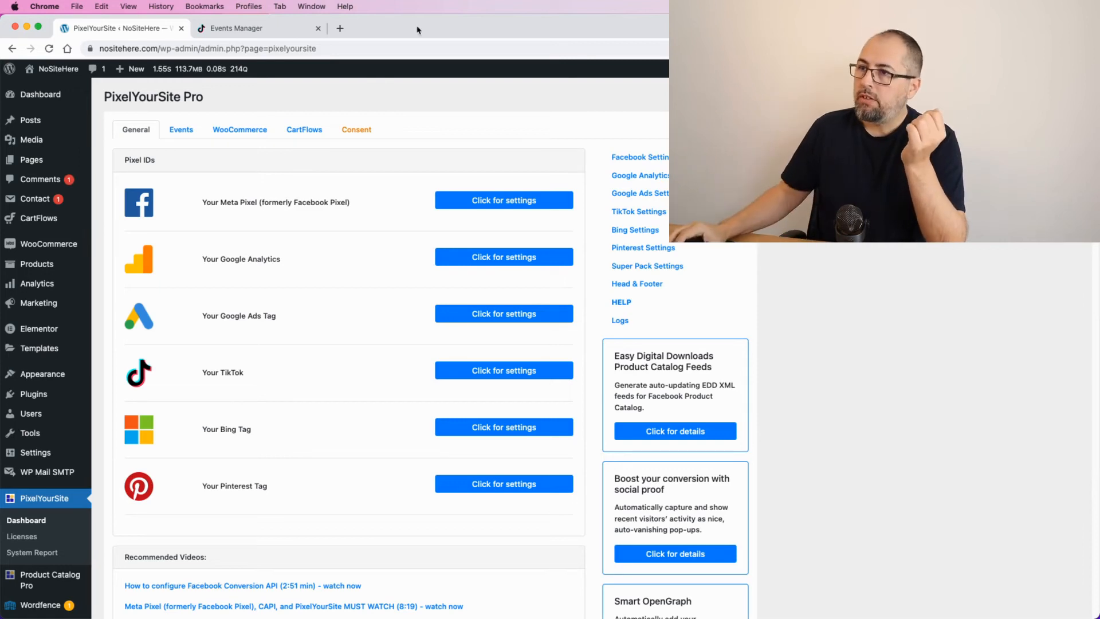
Review WooCommerce purchase tracking, including TikTok PlaceAnOrder and CompletePayment events.
click(239, 130)
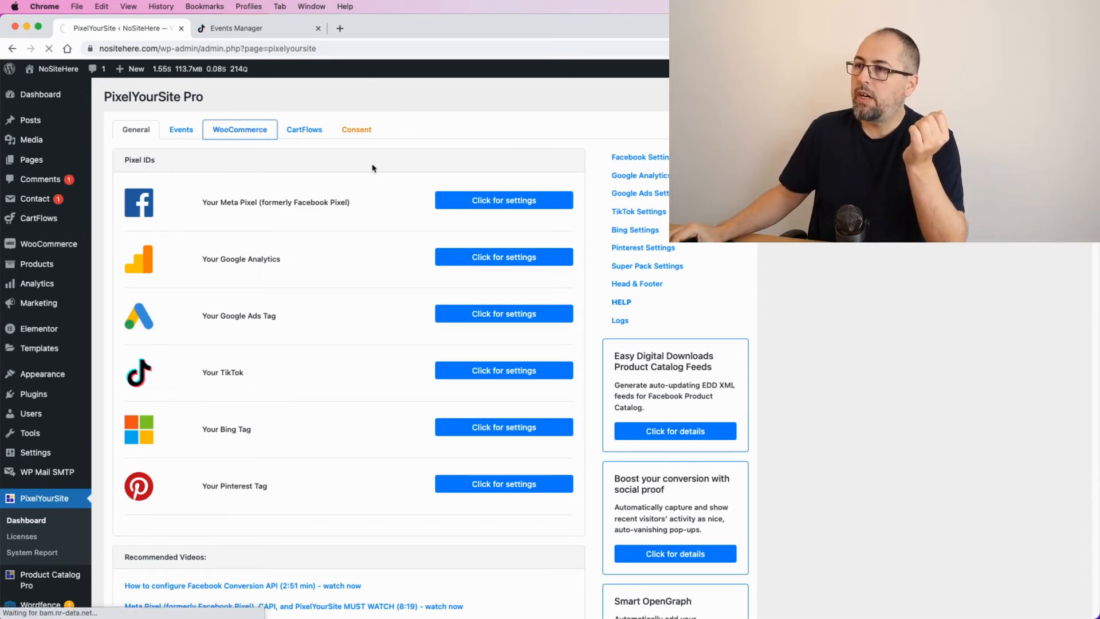
click(239, 129)
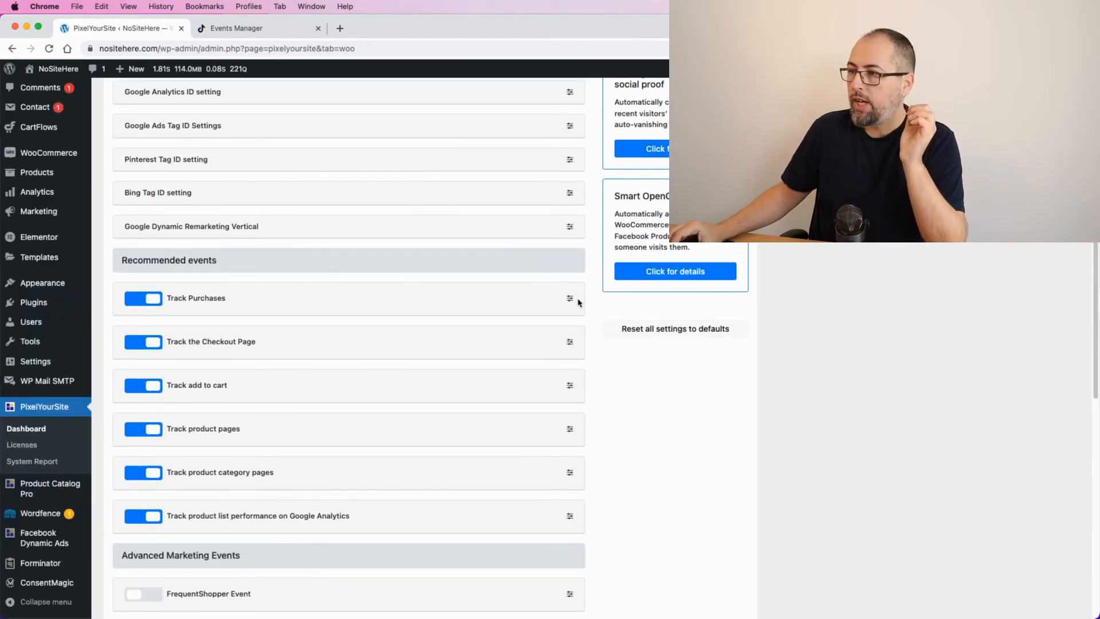
click(569, 298)
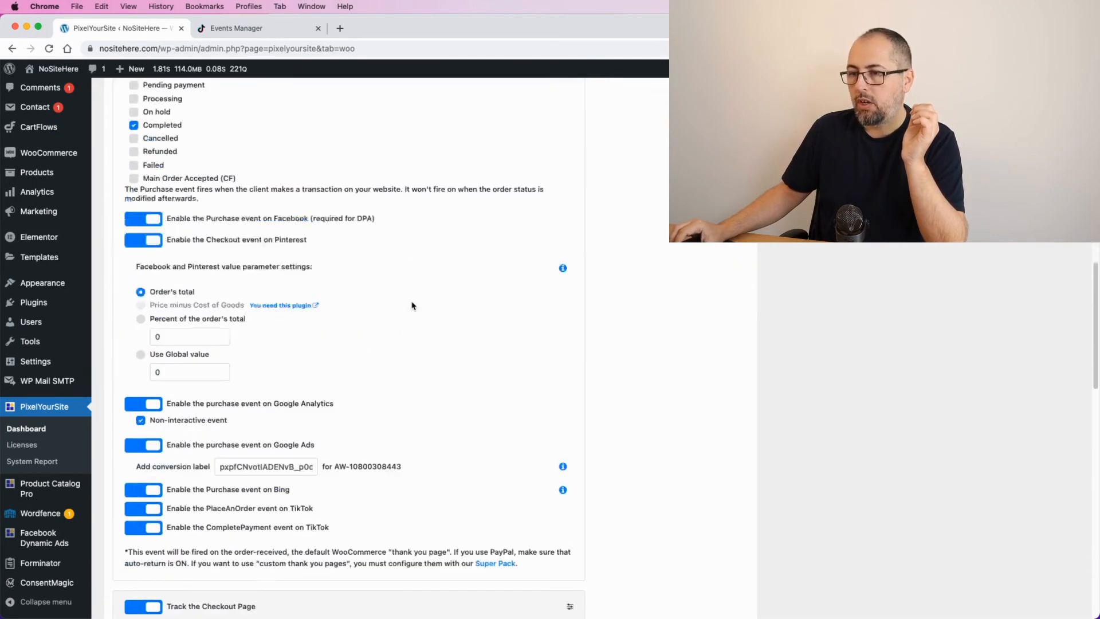
scroll(down, 3)
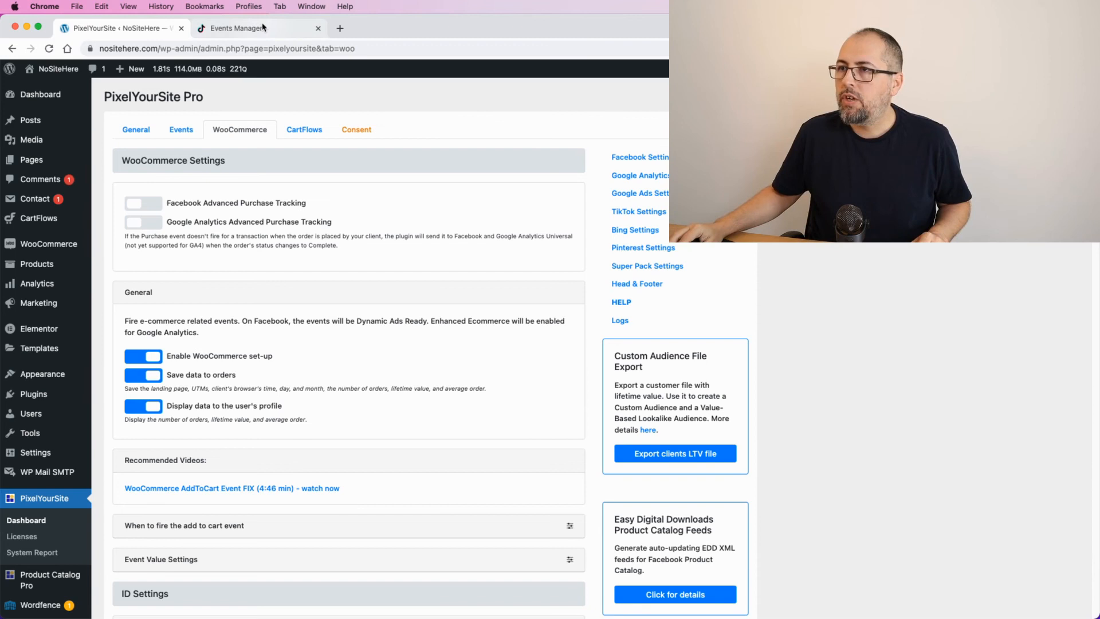
Return to TikTok Ads Manager's Assets > Events page.
click(252, 28)
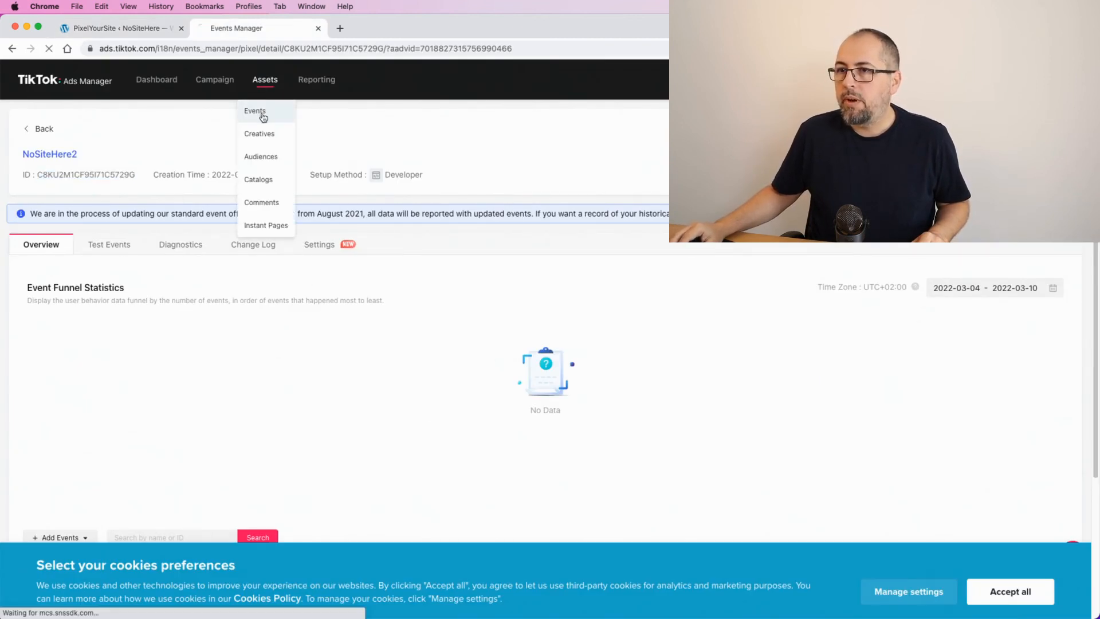
click(255, 111)
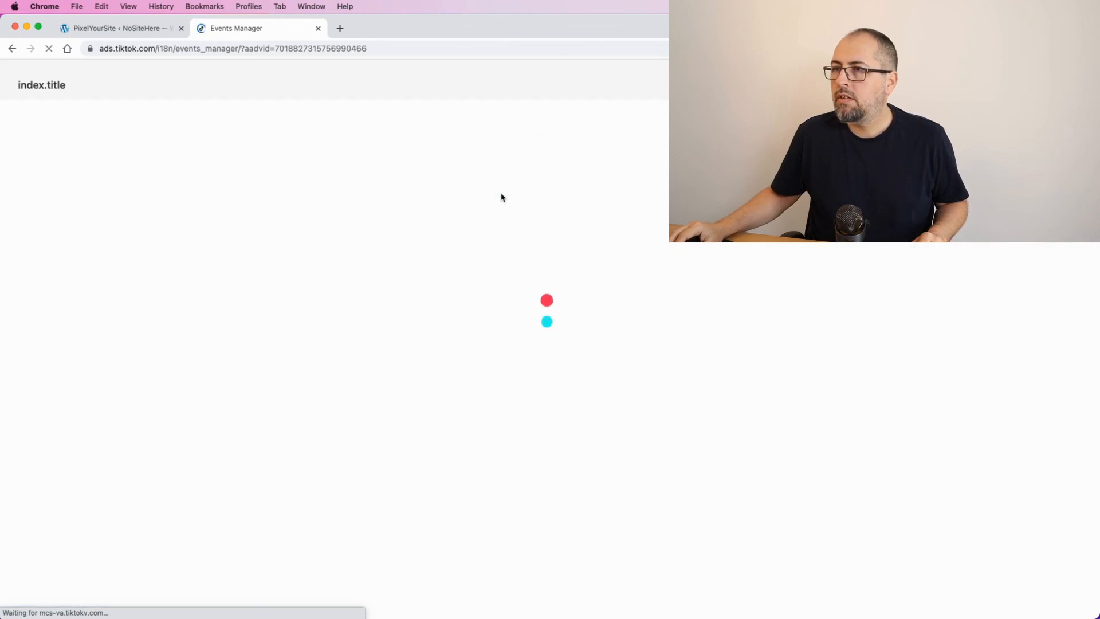